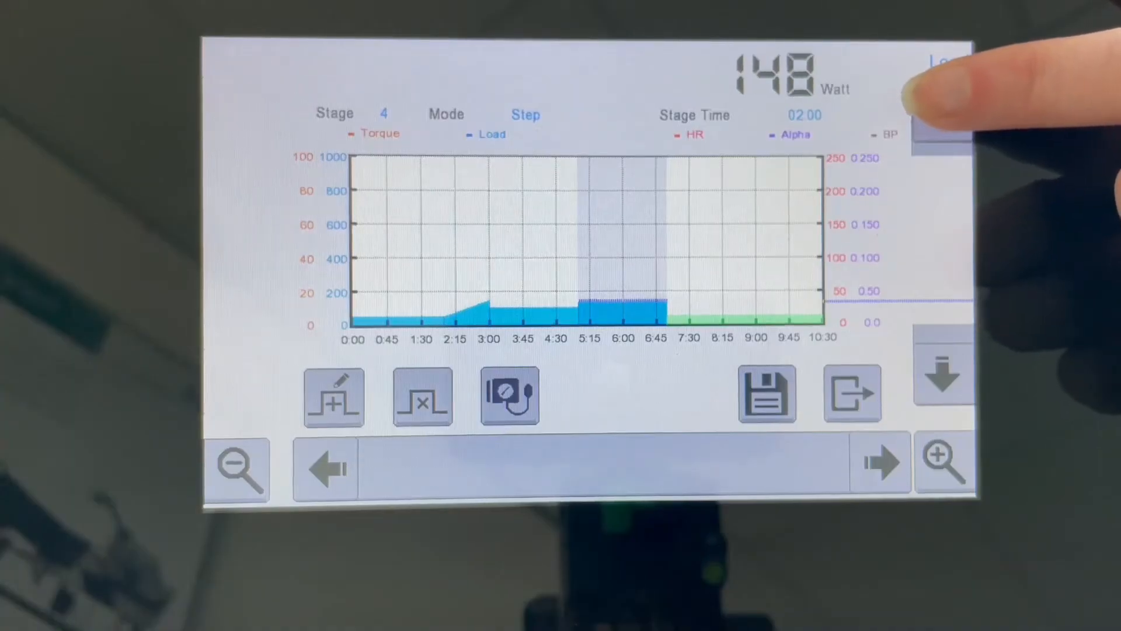
# Leave the running session and return to the main menu of exercise modes.
pyautogui.click(943, 114)
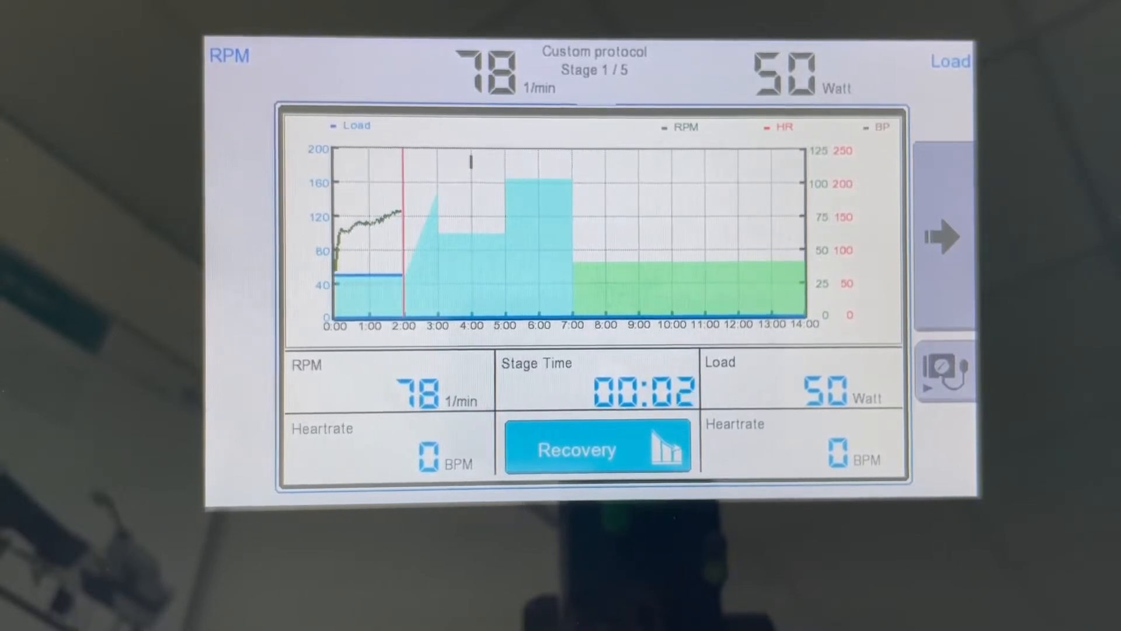
pyautogui.click(942, 237)
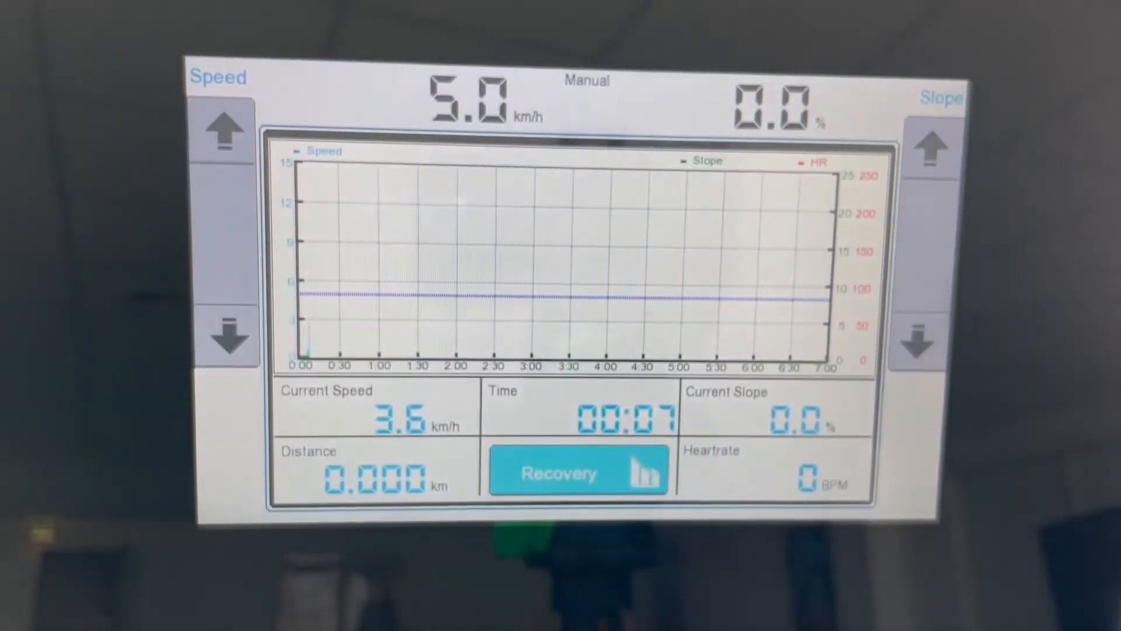
pyautogui.click(925, 150)
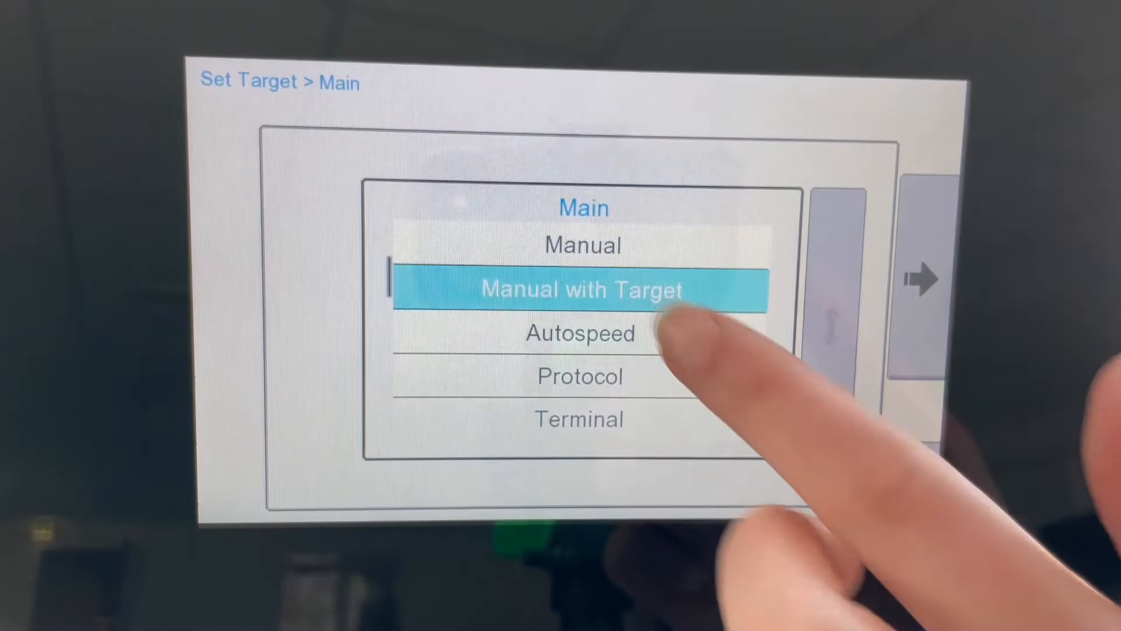
# Start a Manual with Target session with the target heart rate raised to 100 BPM.
pyautogui.click(579, 289)
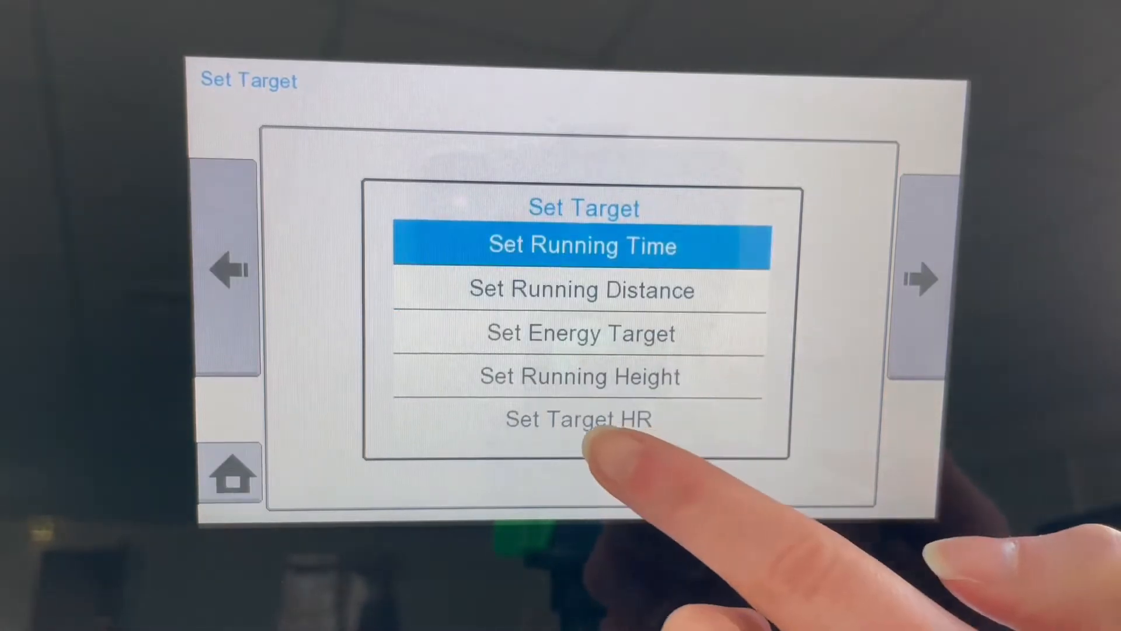
pyautogui.click(576, 418)
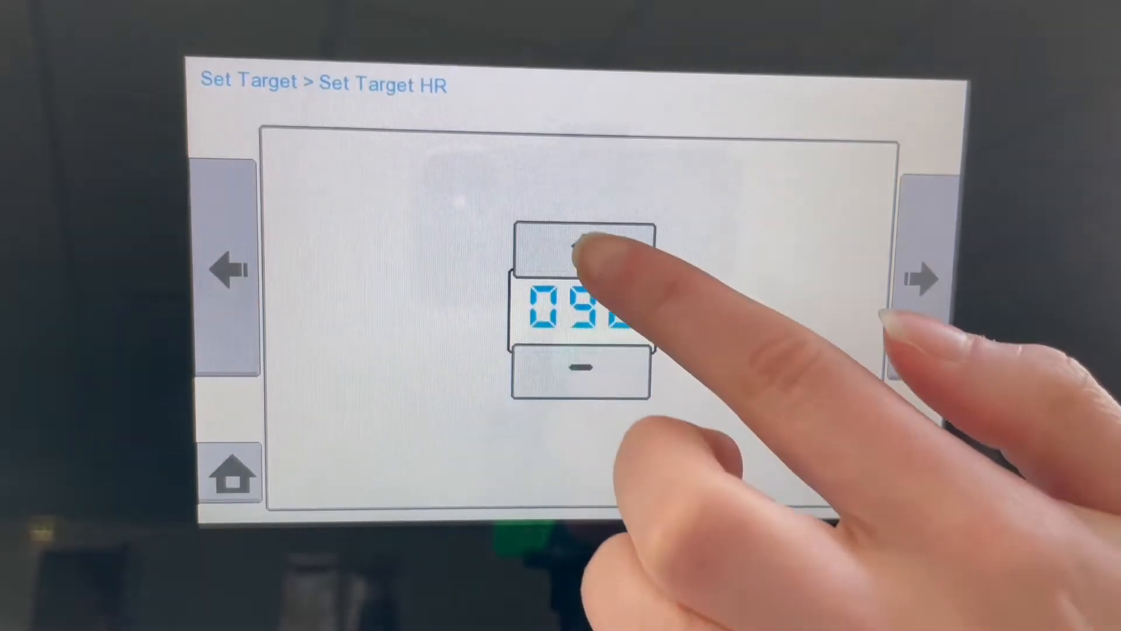
pyautogui.click(583, 246)
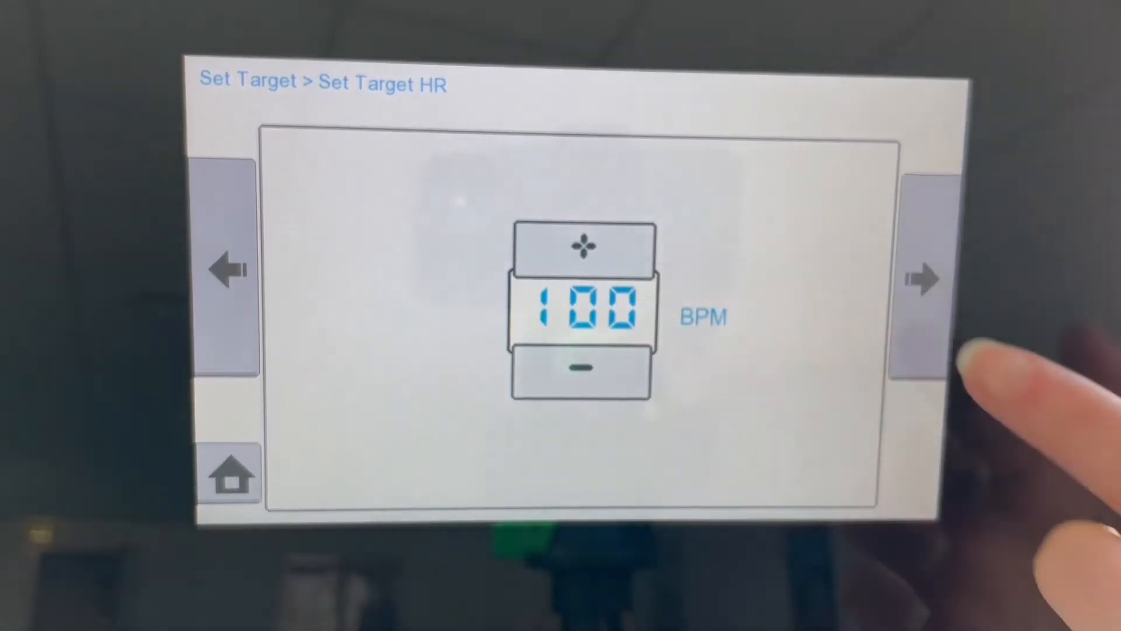
pyautogui.click(922, 279)
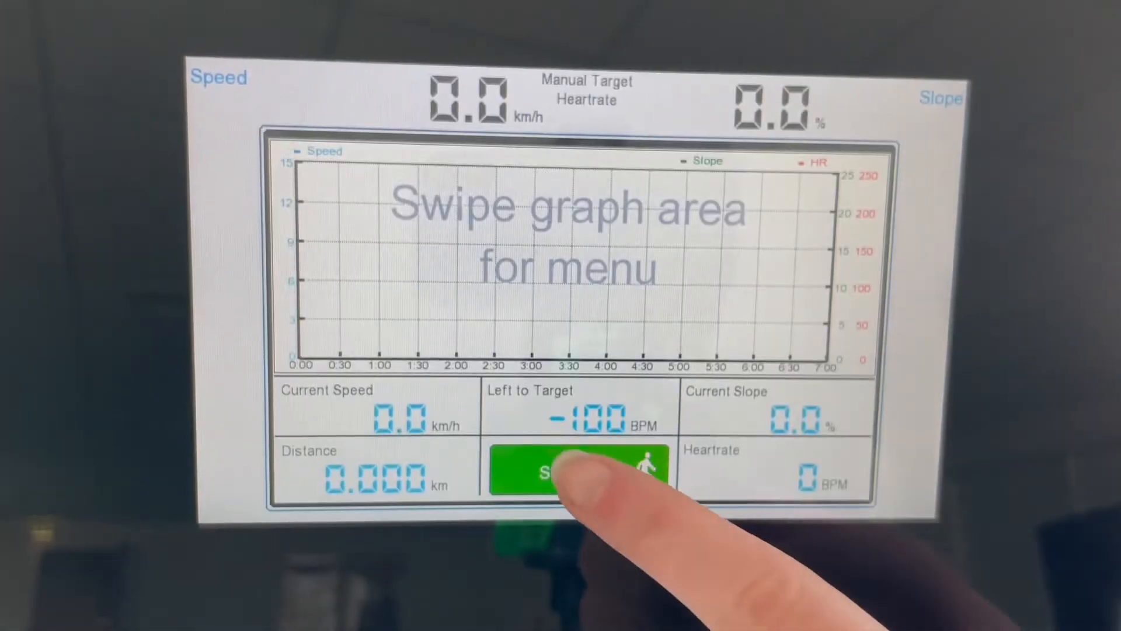
pyautogui.click(576, 472)
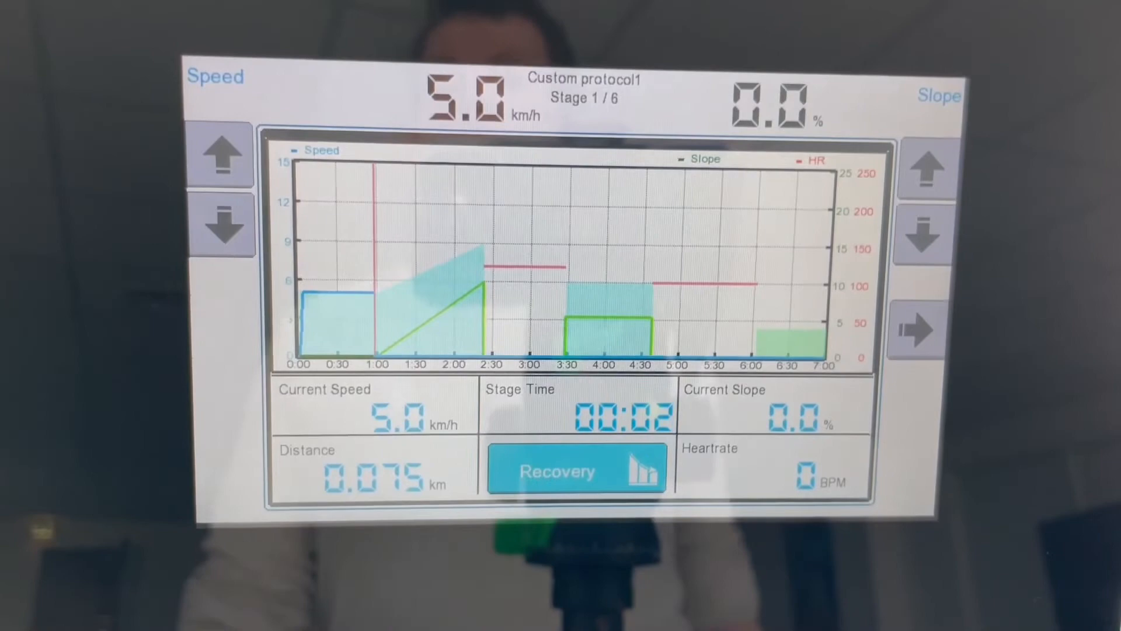
# Show the predefined treadmill and ergometer protocols available to start.
pyautogui.click(916, 329)
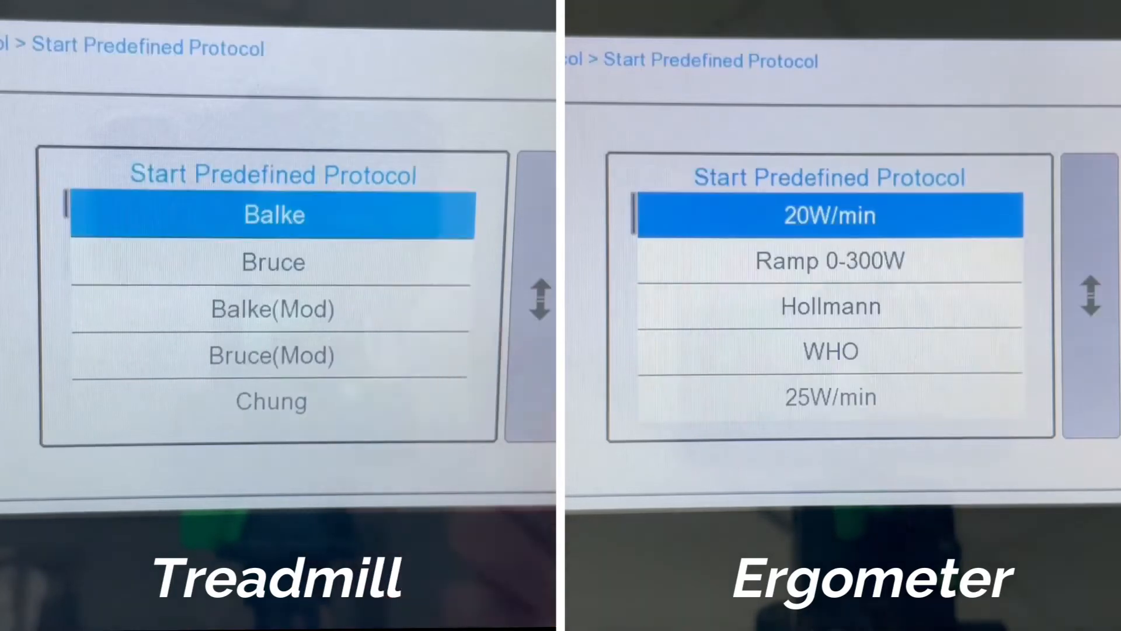
# Begin a New Protocol, bringing up the name-entry keyboard.
pyautogui.click(270, 400)
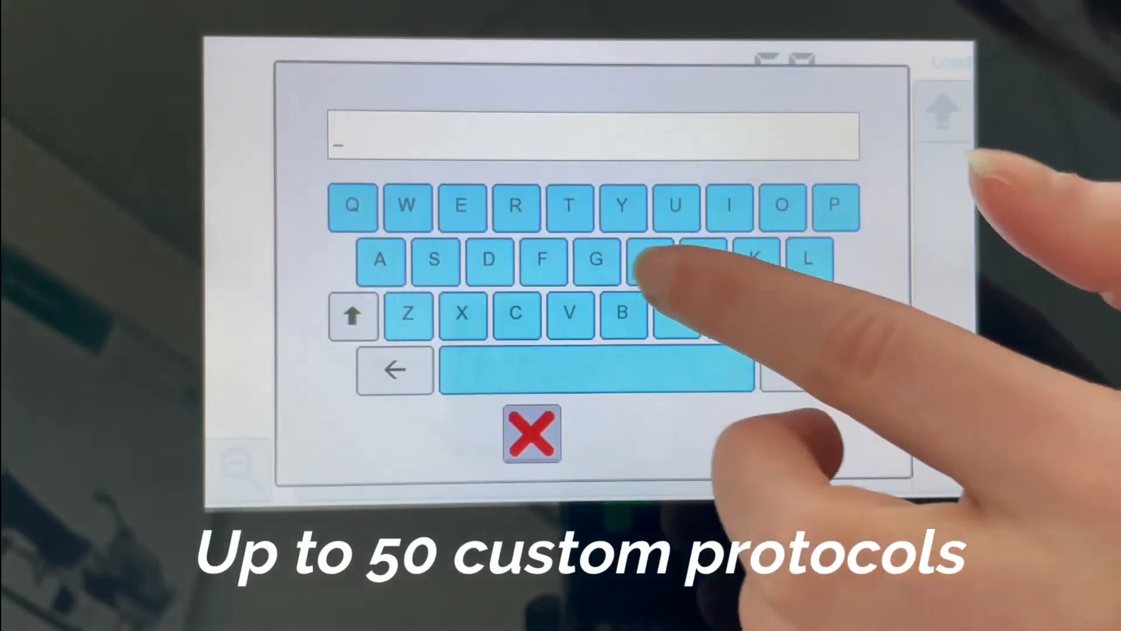
# Name the new protocol 'Custom protocol' and confirm the name.
pyautogui.write('Custom protoco')
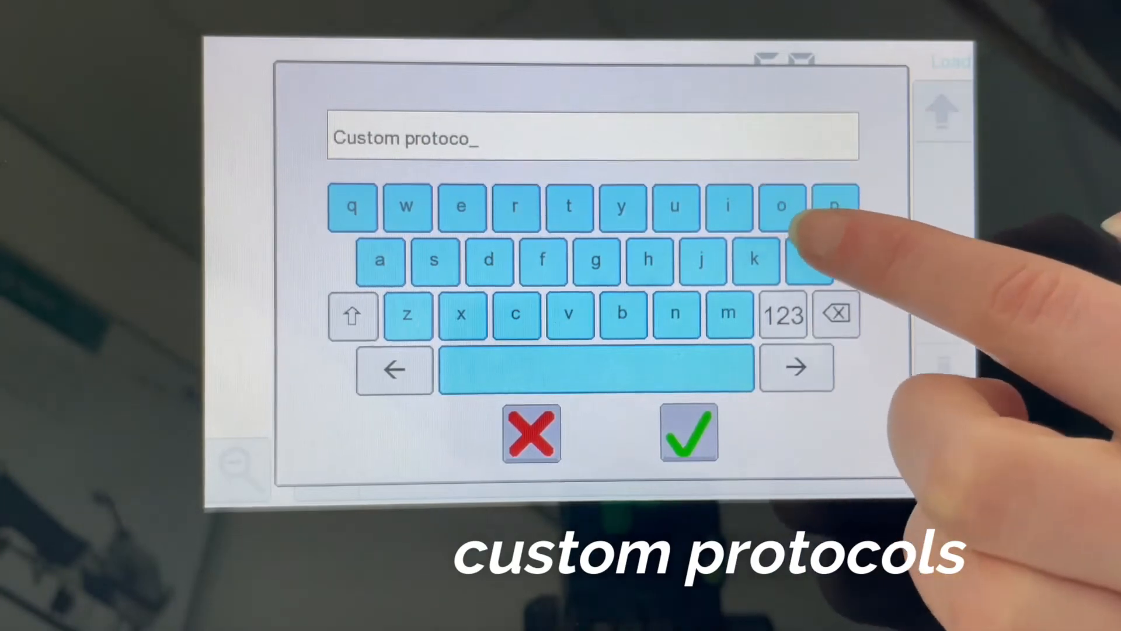
pyautogui.click(810, 259)
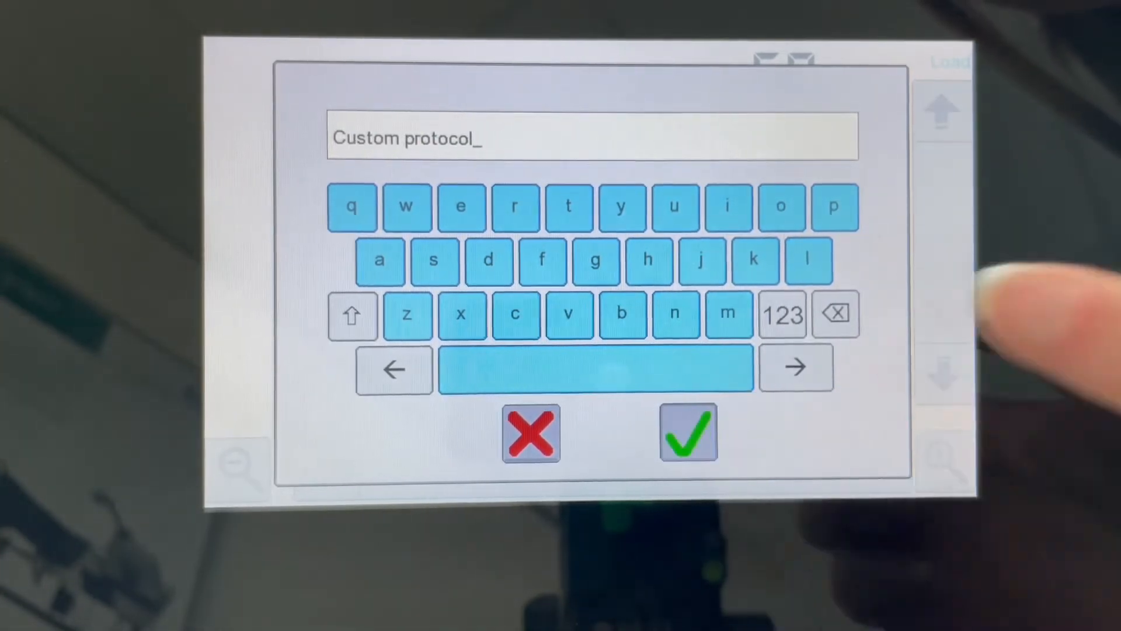
pyautogui.click(688, 432)
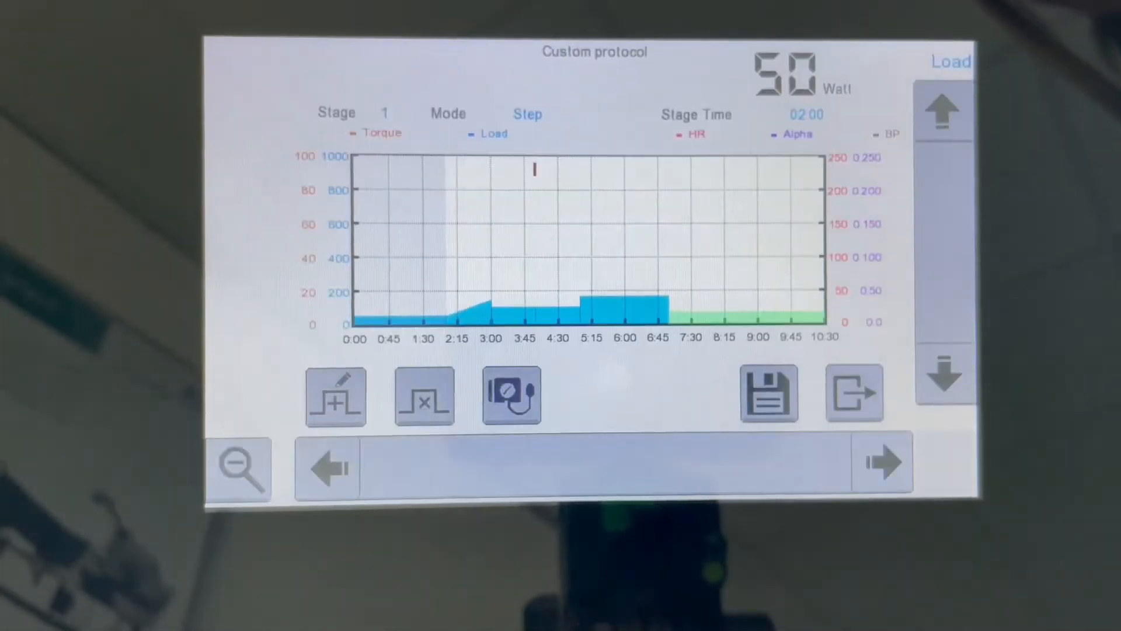
# Add a ramp stage and then a step stage after it via Edit Stage > Add Stage After.
pyautogui.click(326, 468)
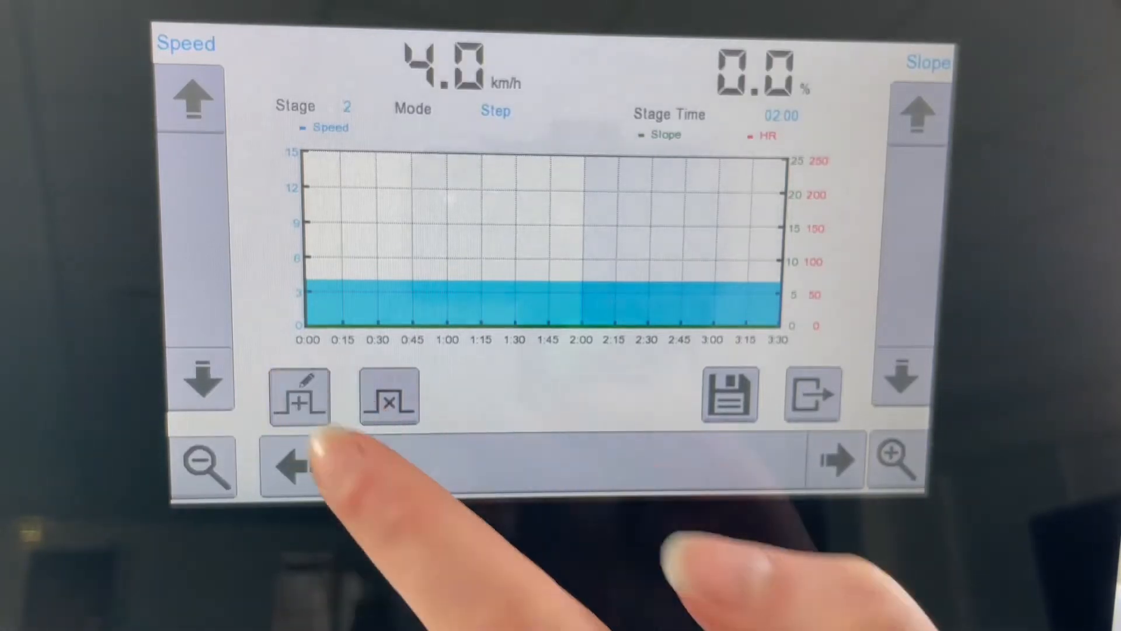
pyautogui.click(300, 395)
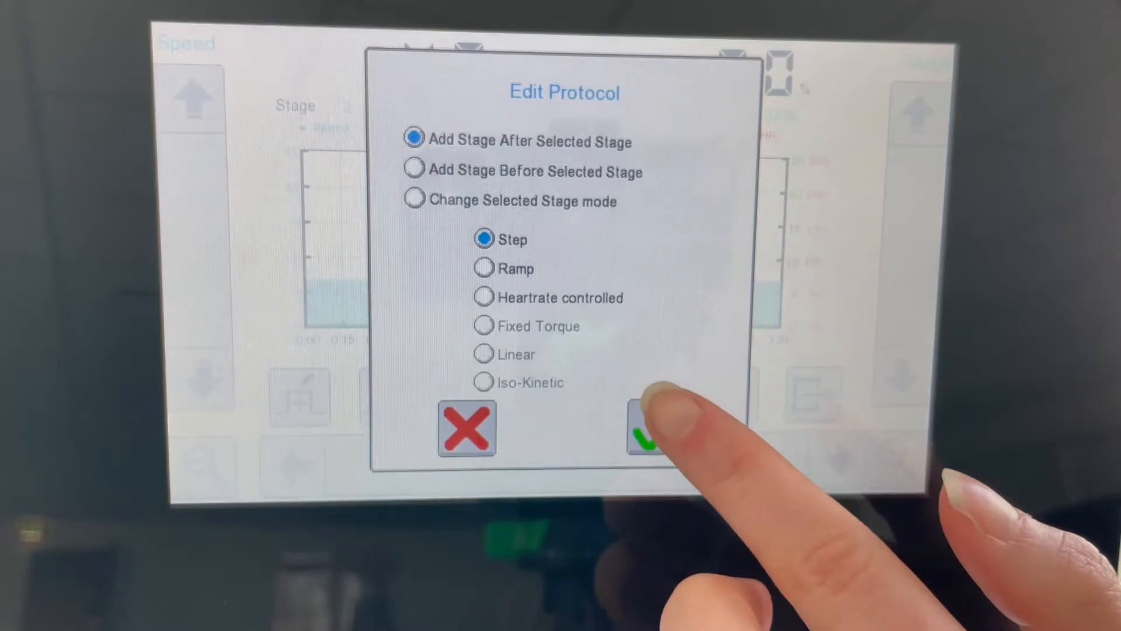
pyautogui.click(646, 429)
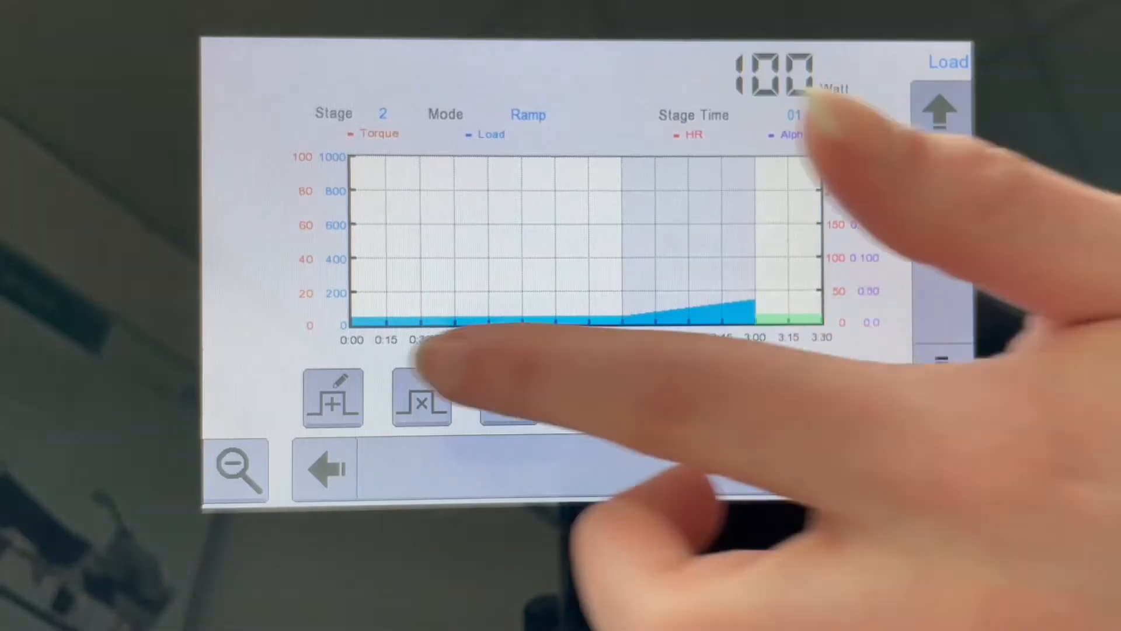
pyautogui.click(332, 397)
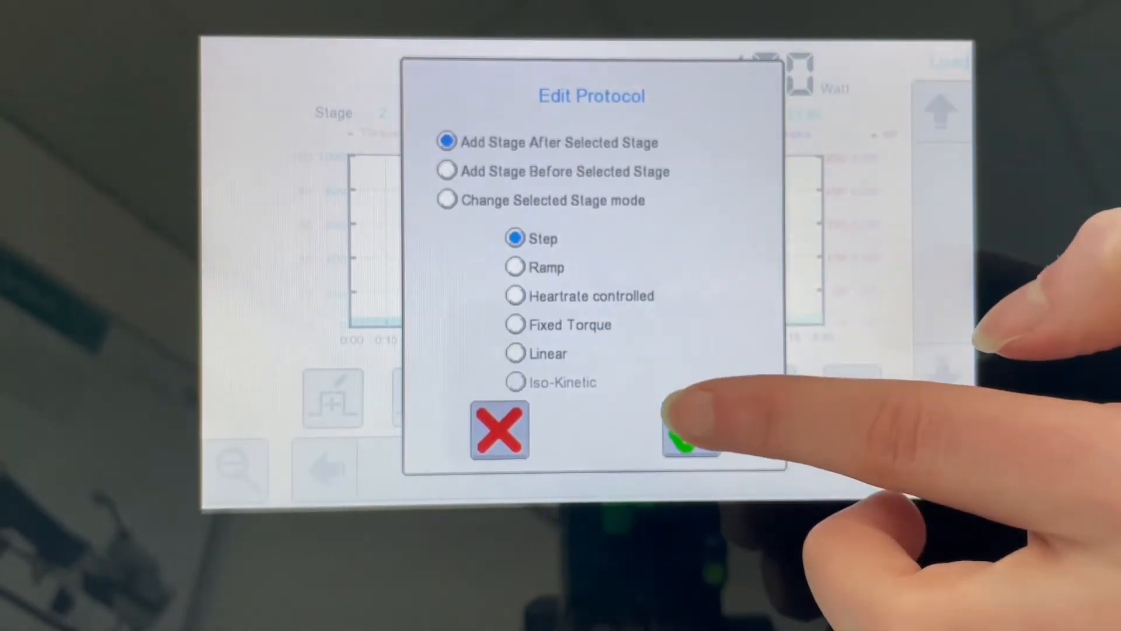
pyautogui.click(690, 428)
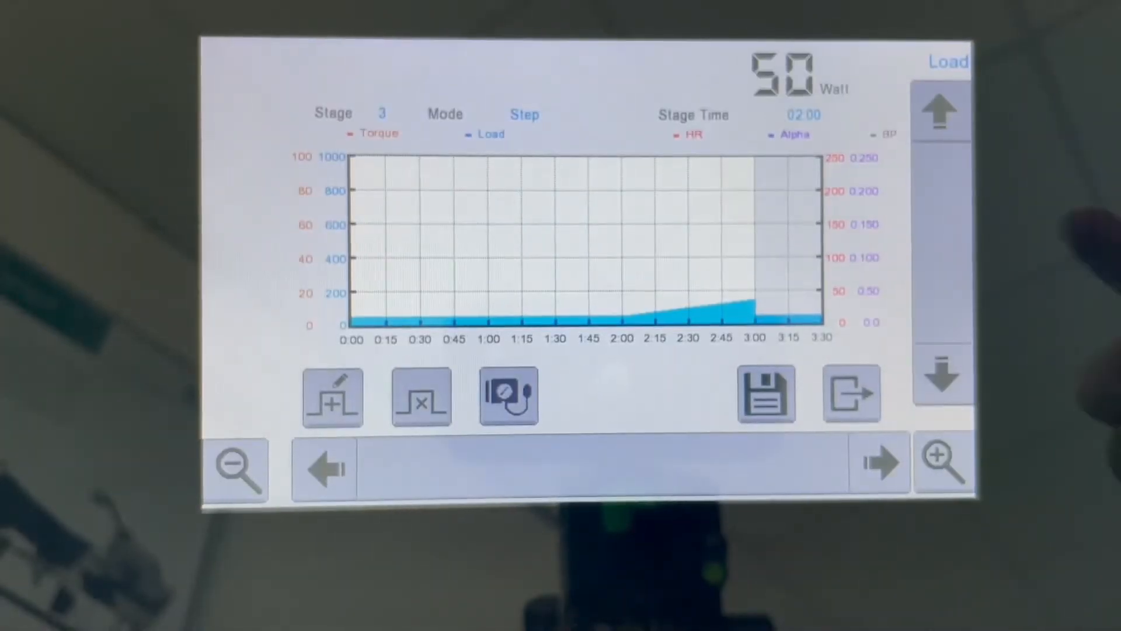
pyautogui.click(942, 111)
pyautogui.write('Custom protoco')
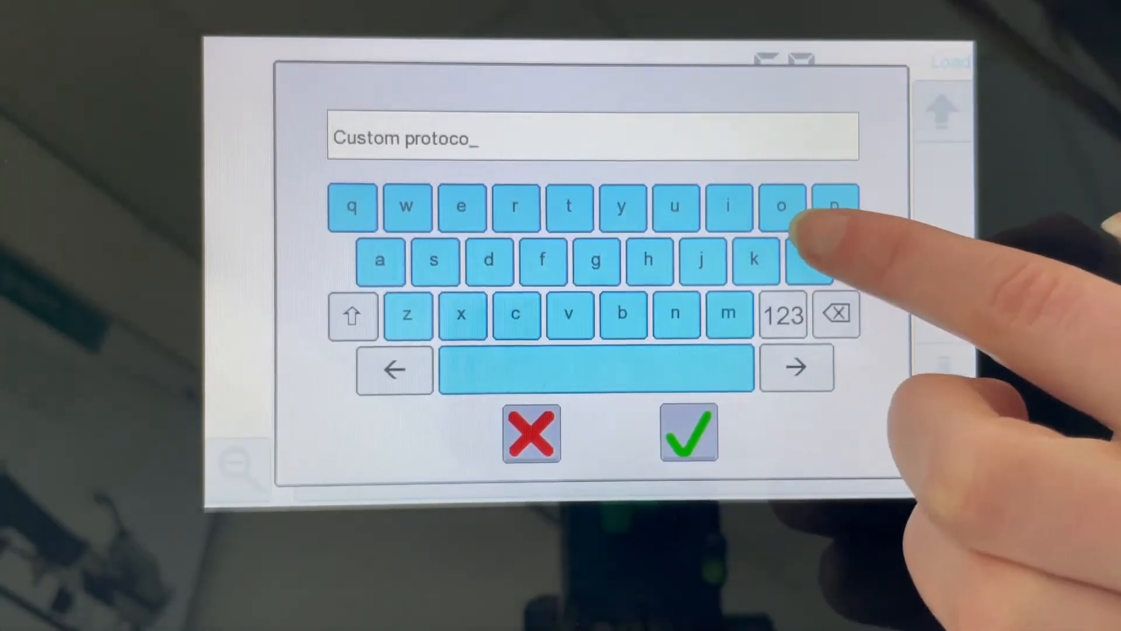
# Save 'Custom protocol', leave the editor and start running it from the protocol list.
pyautogui.click(689, 432)
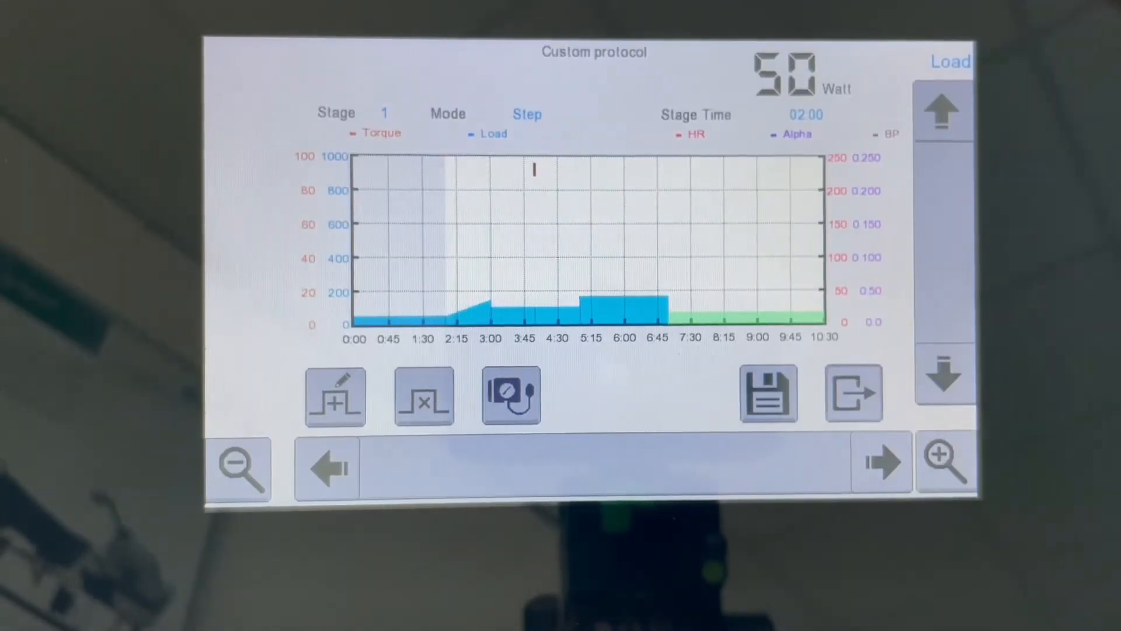
pyautogui.click(853, 394)
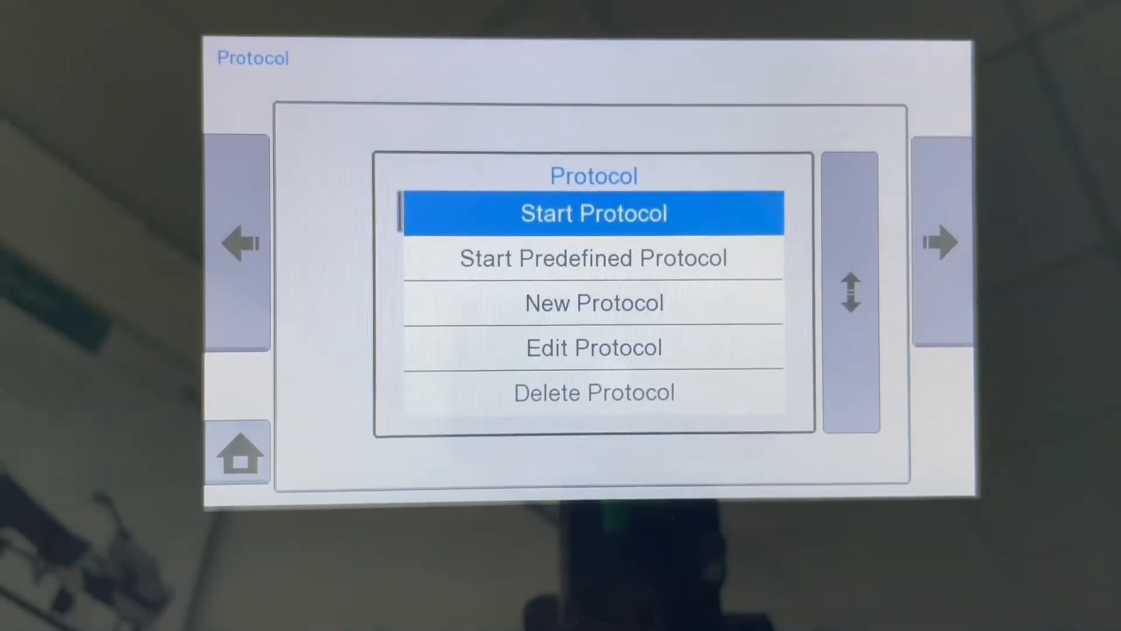
pyautogui.click(594, 213)
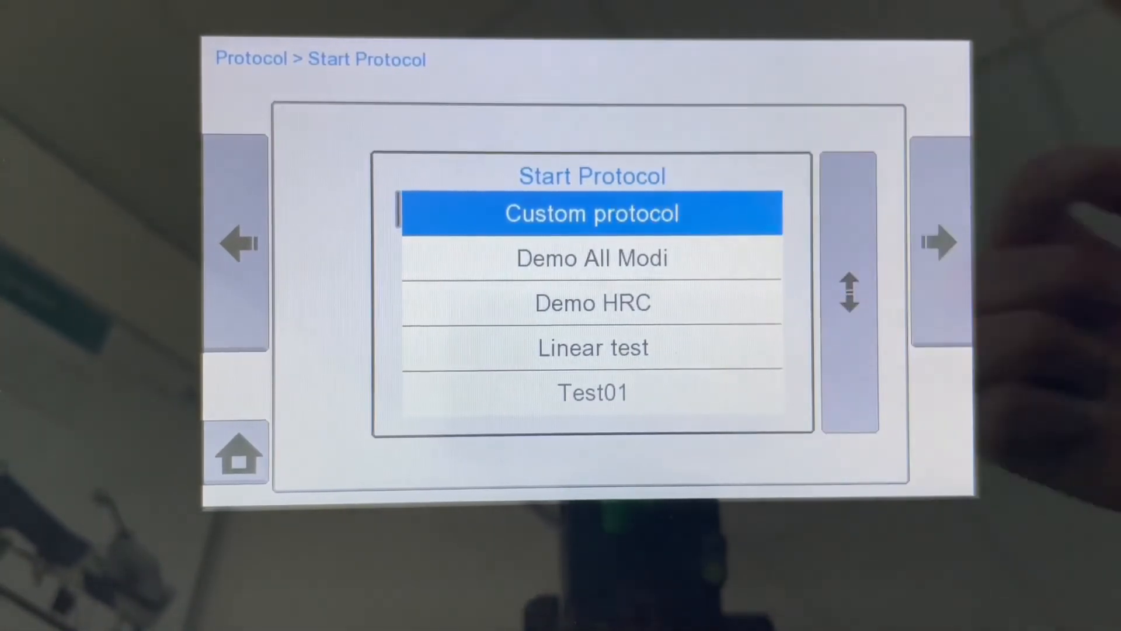
pyautogui.click(591, 213)
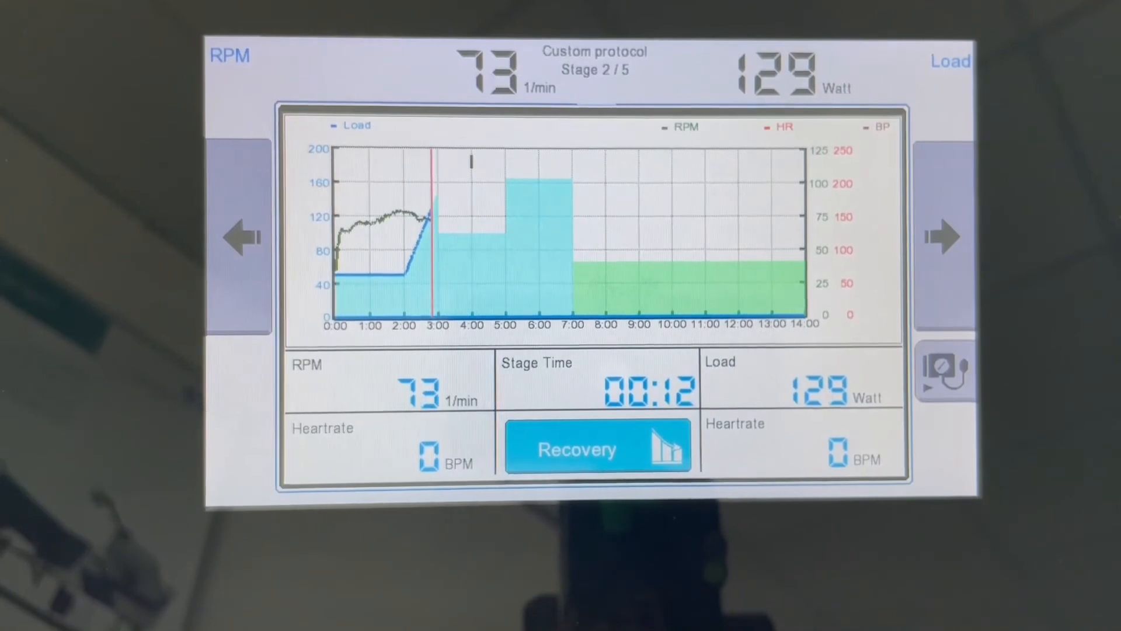